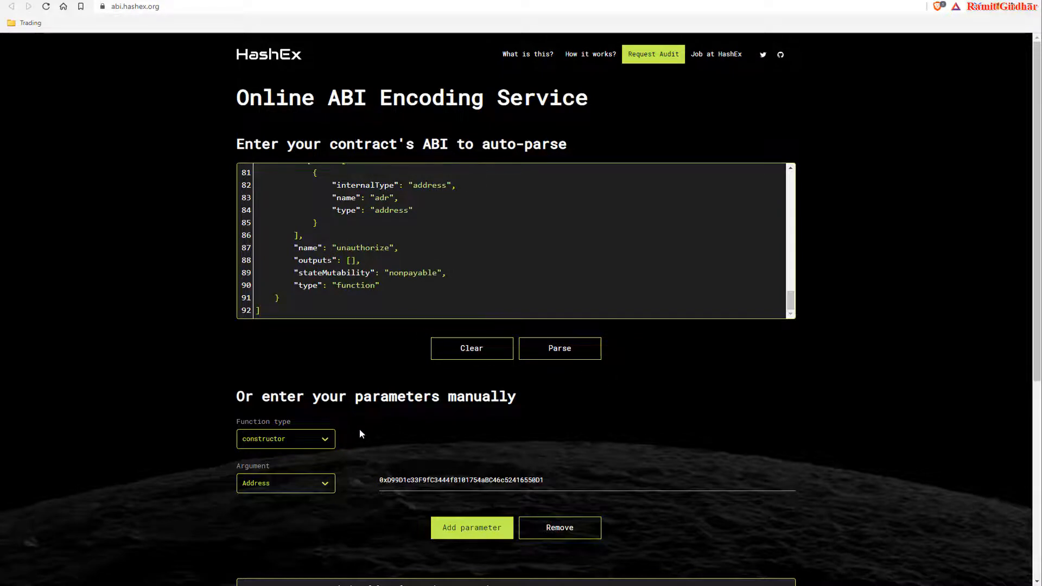
Step: Delete the Address argument row from the manual constructor parameters
click(559, 527)
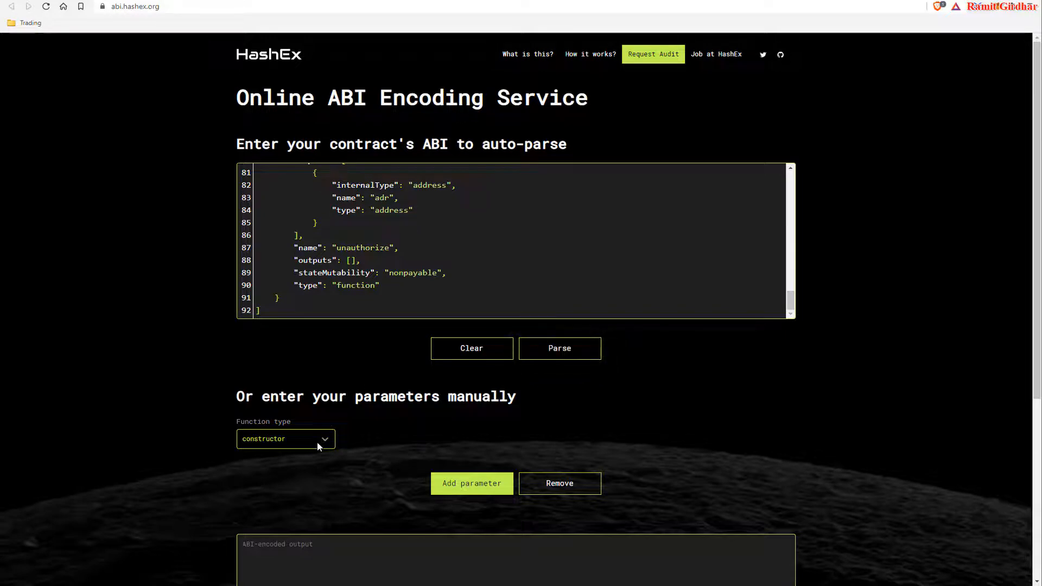
mouse_move(213, 389)
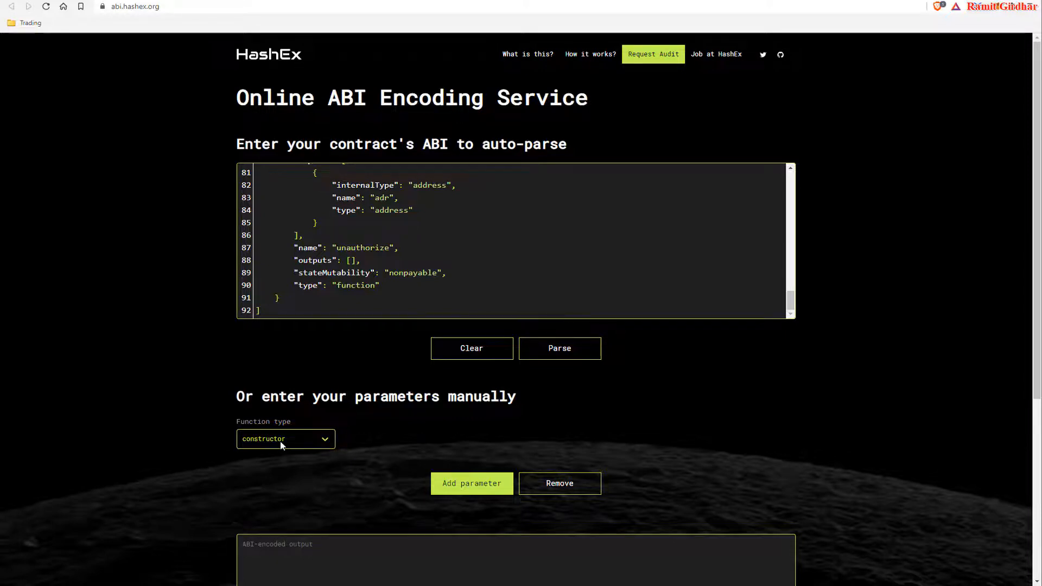
click(285, 439)
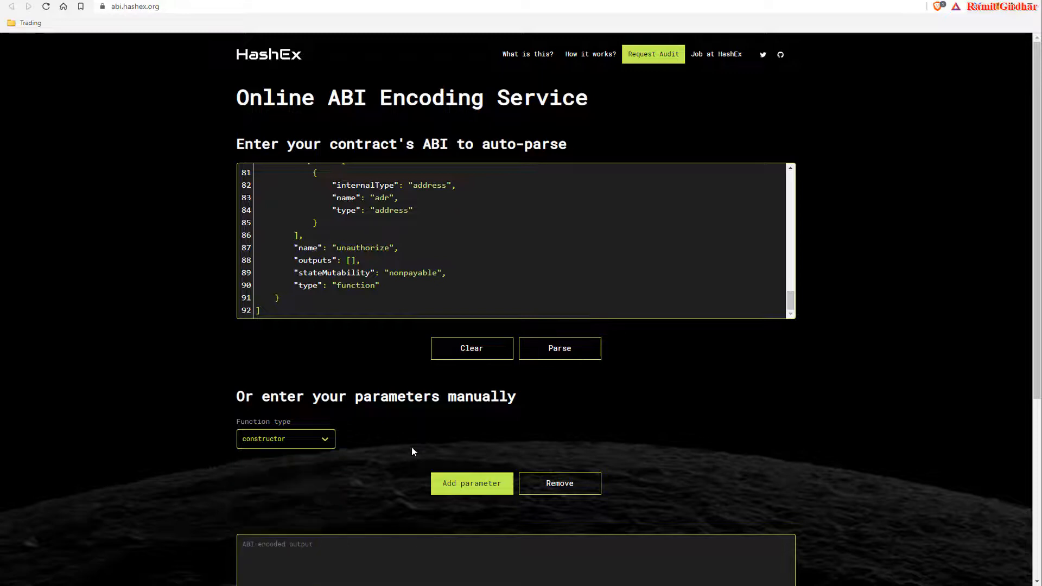
Step: Add an Address constructor parameter and copy the ABI-encoded output string
click(472, 483)
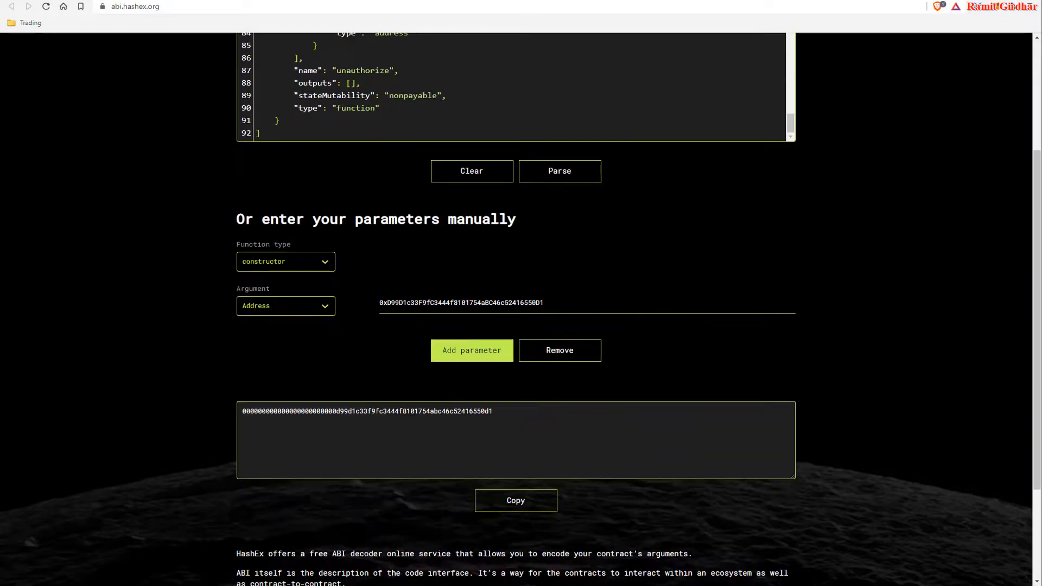
click(516, 500)
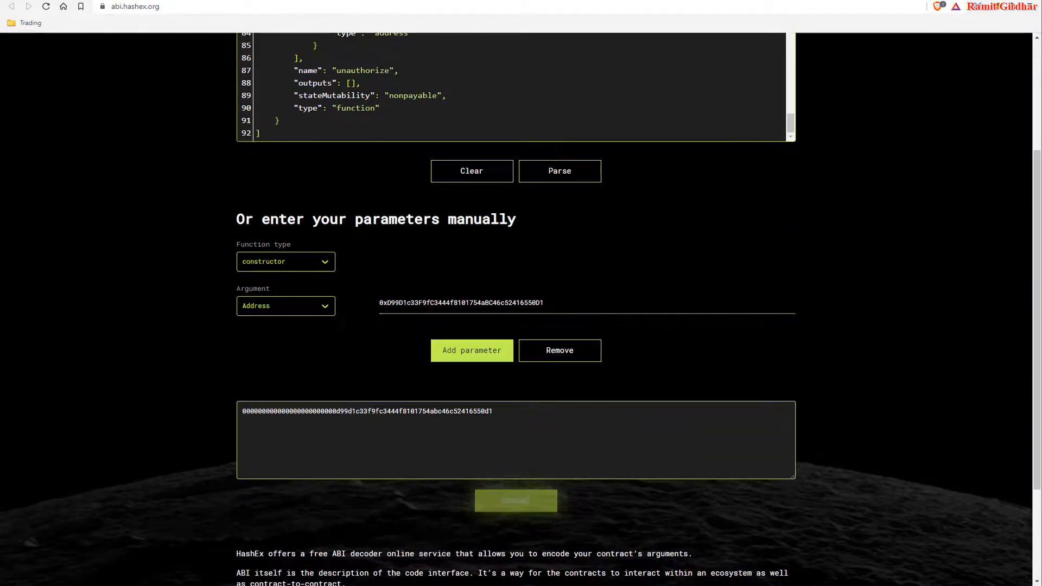
click(515, 500)
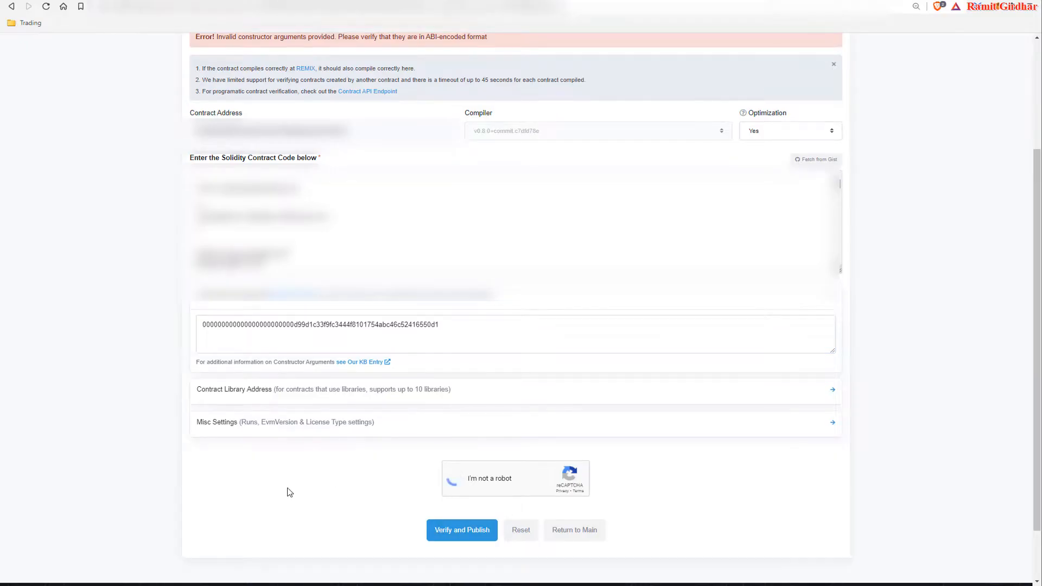
Step: Pass the reCAPTCHA check and submit the contract with Verify and Publish
click(456, 478)
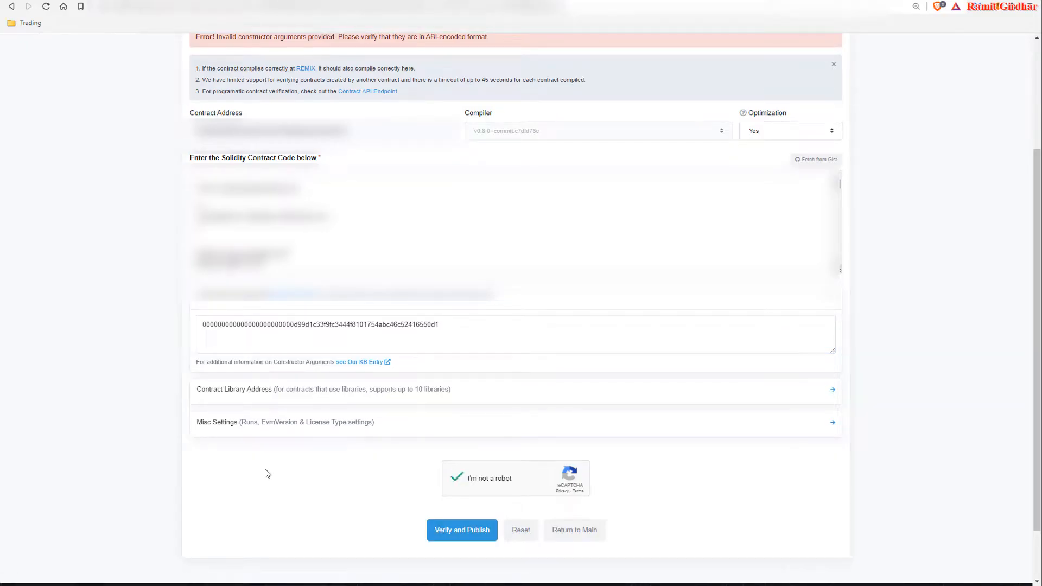
click(461, 530)
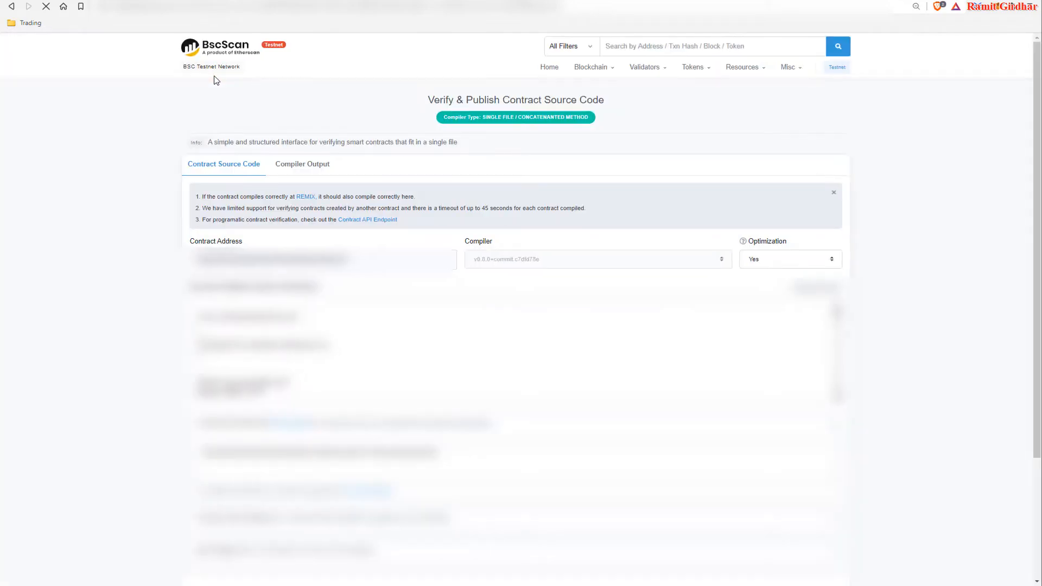
Step: Show the Compiler Output log reporting bytecode and ABI generated
click(302, 164)
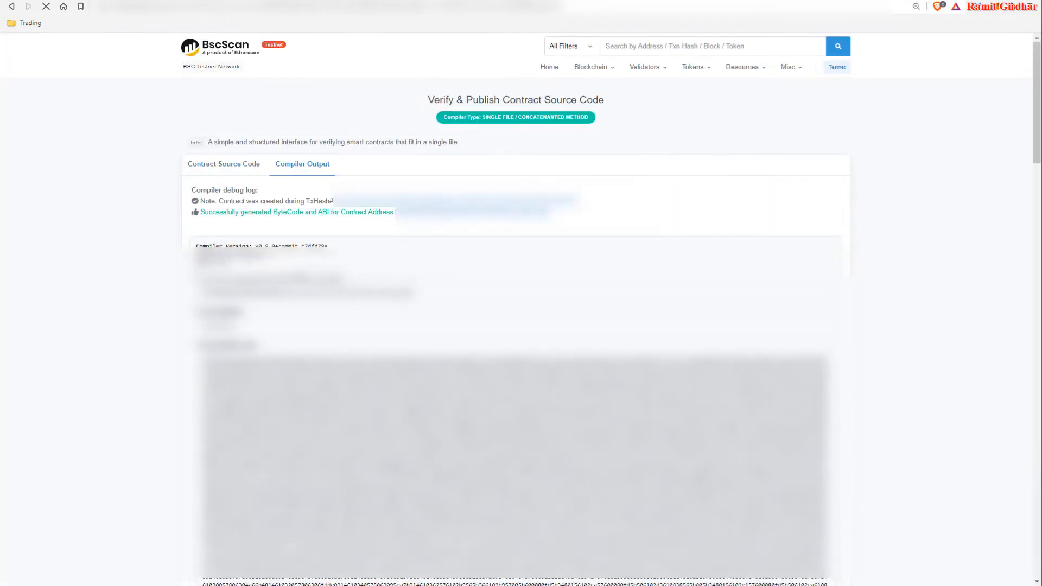